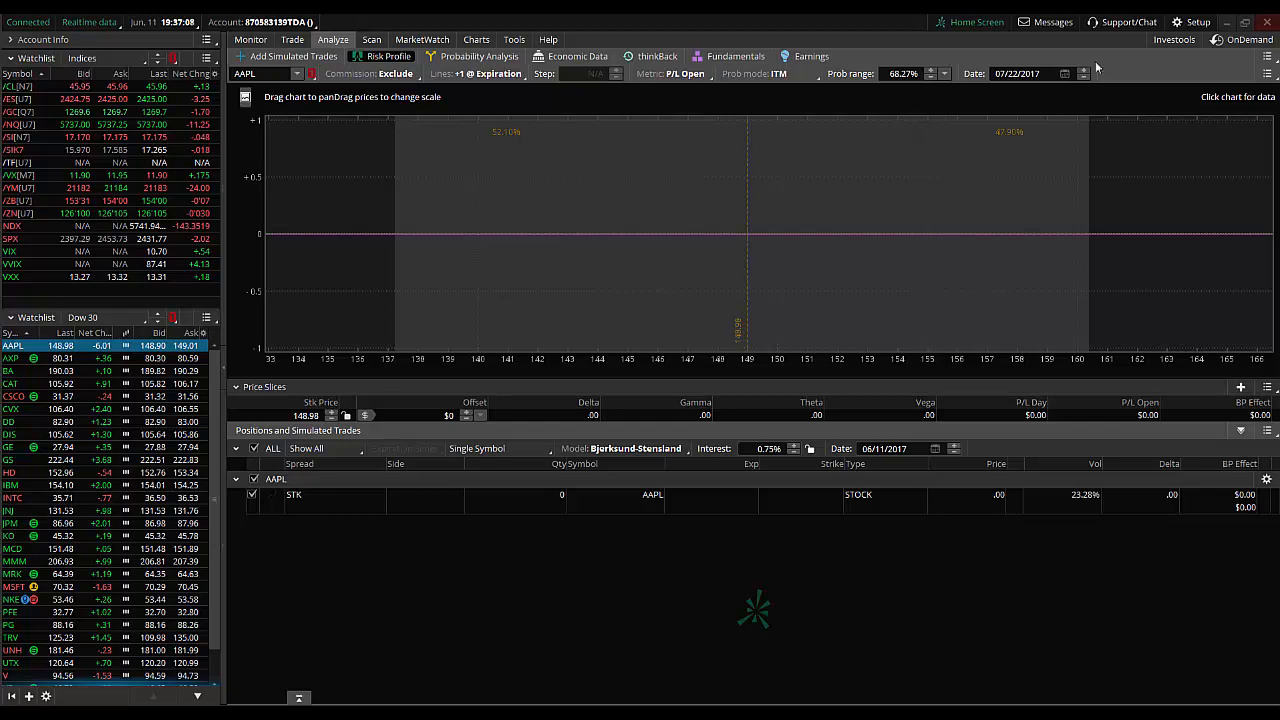
mouse_move(1196, 22)
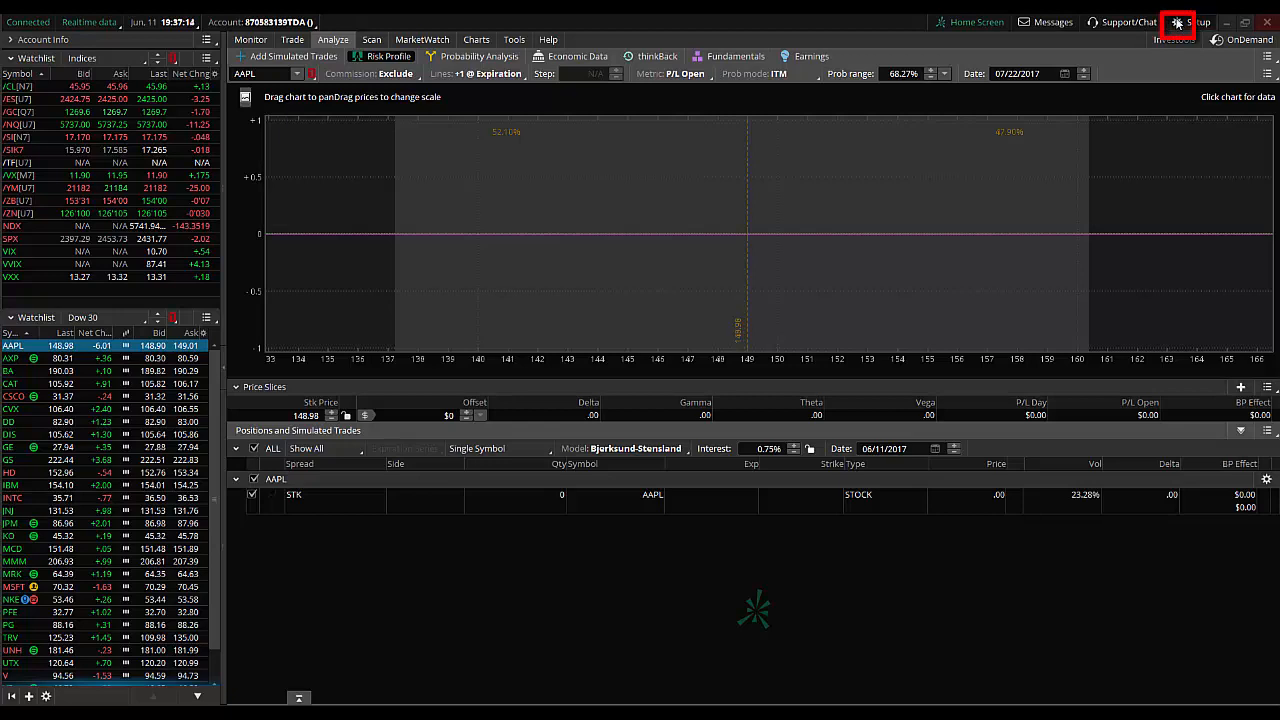
Step: Bring up the thinkorswim Application Settings window from the Setup menu
left_click(1178, 22)
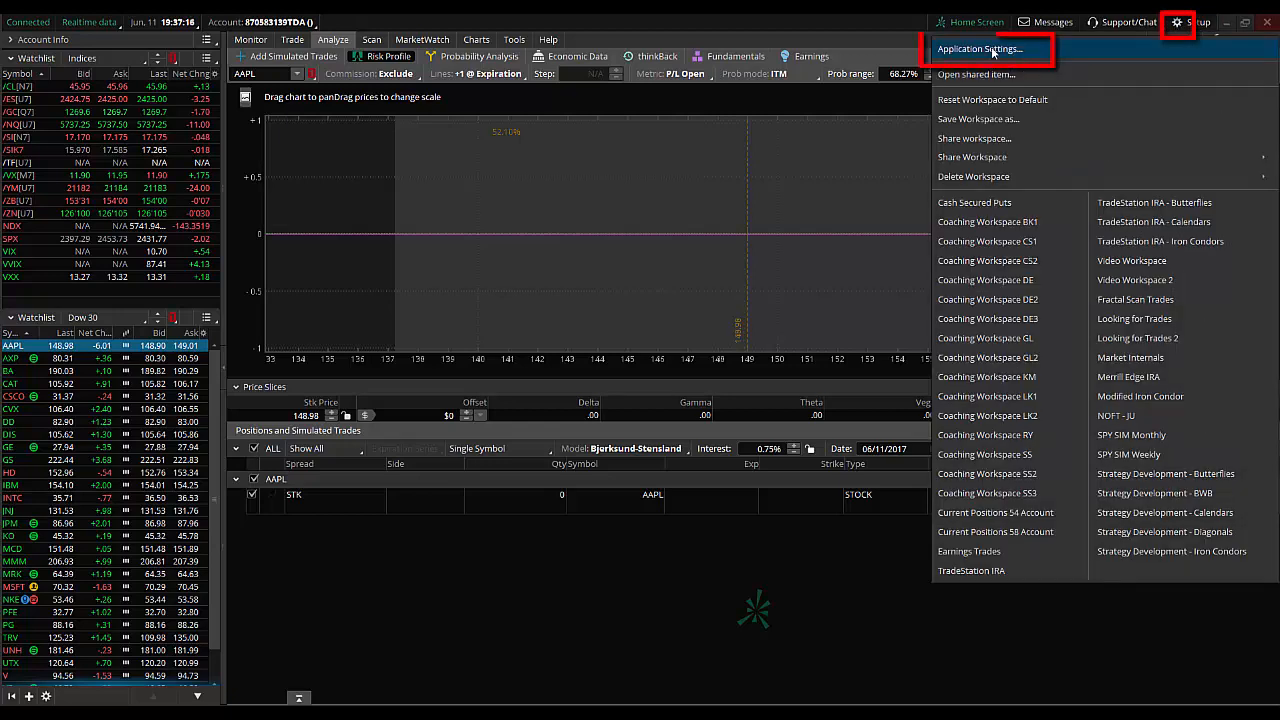
left_click(980, 48)
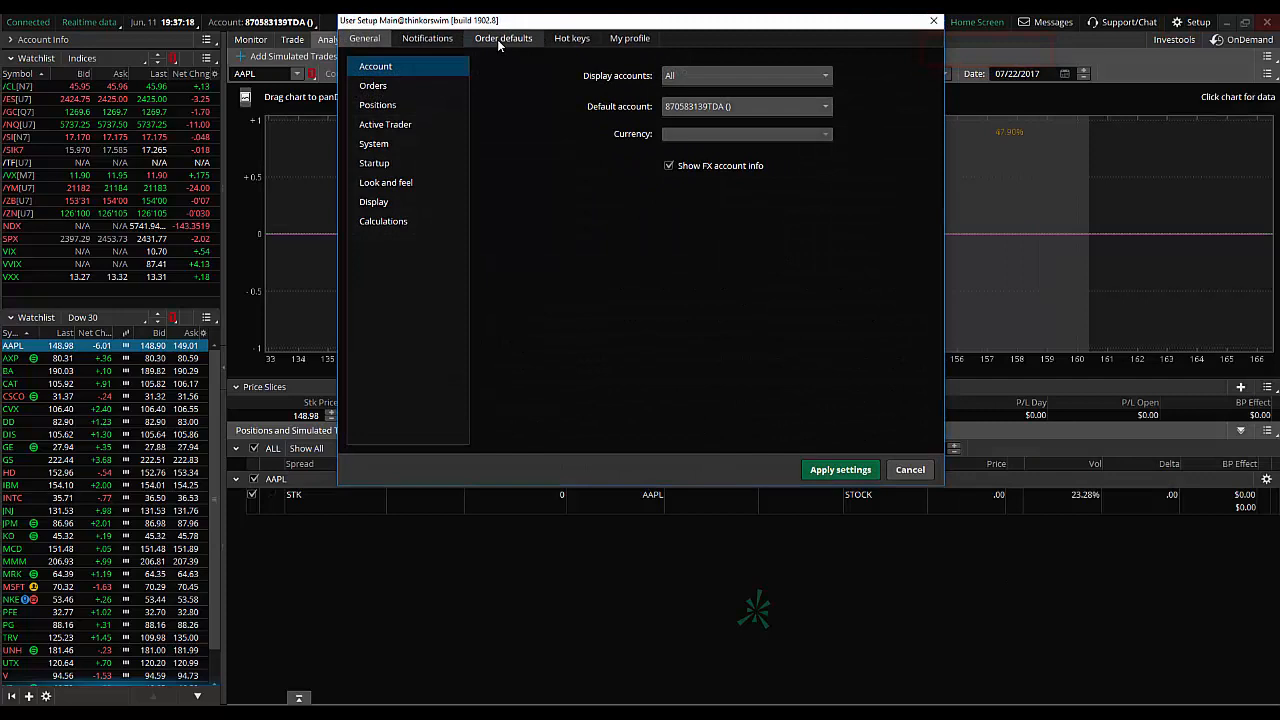
Step: In Order defaults > Stocks, enter default quantity 300 and maximum 1000, then apply the settings
left_click(504, 38)
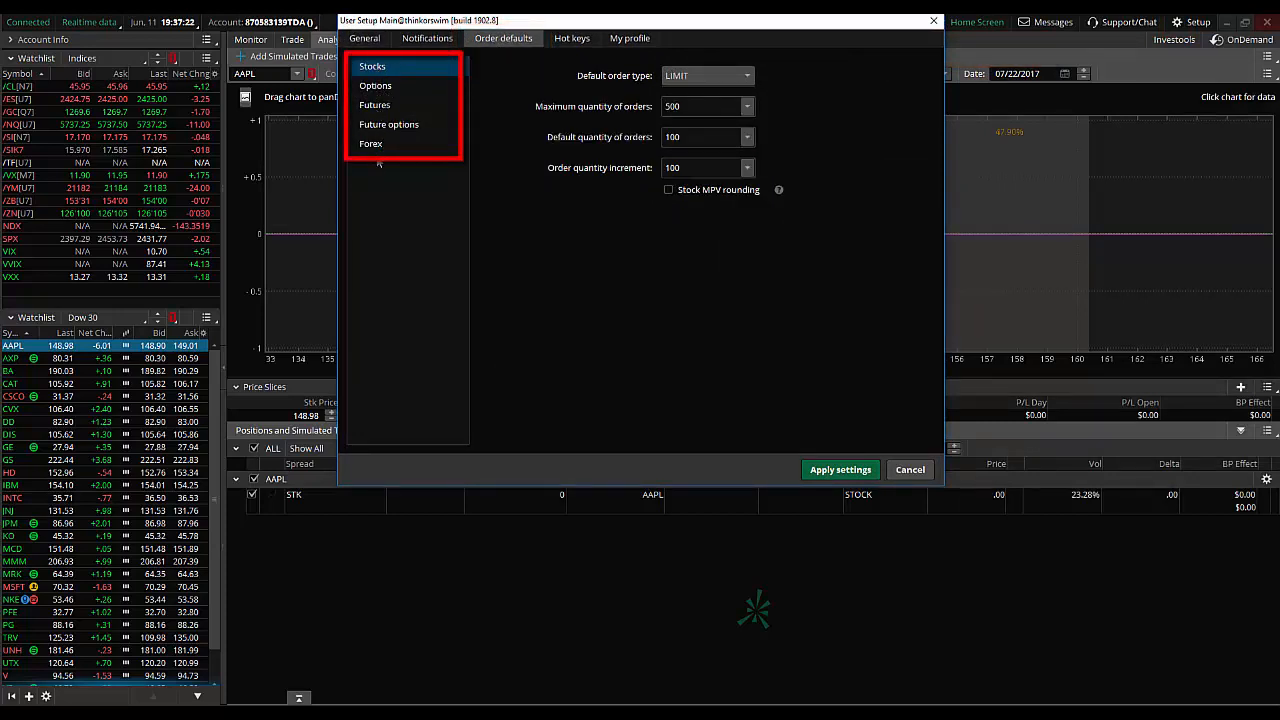
mouse_move(796, 334)
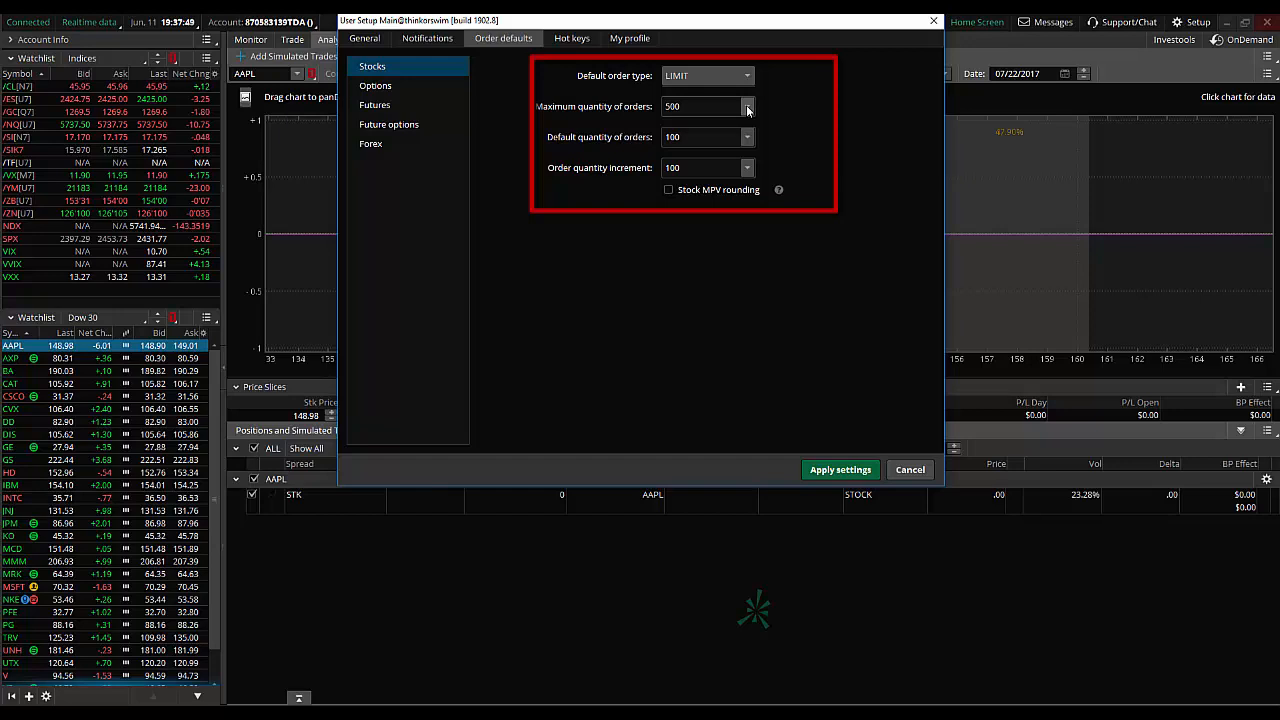
mouse_move(748, 110)
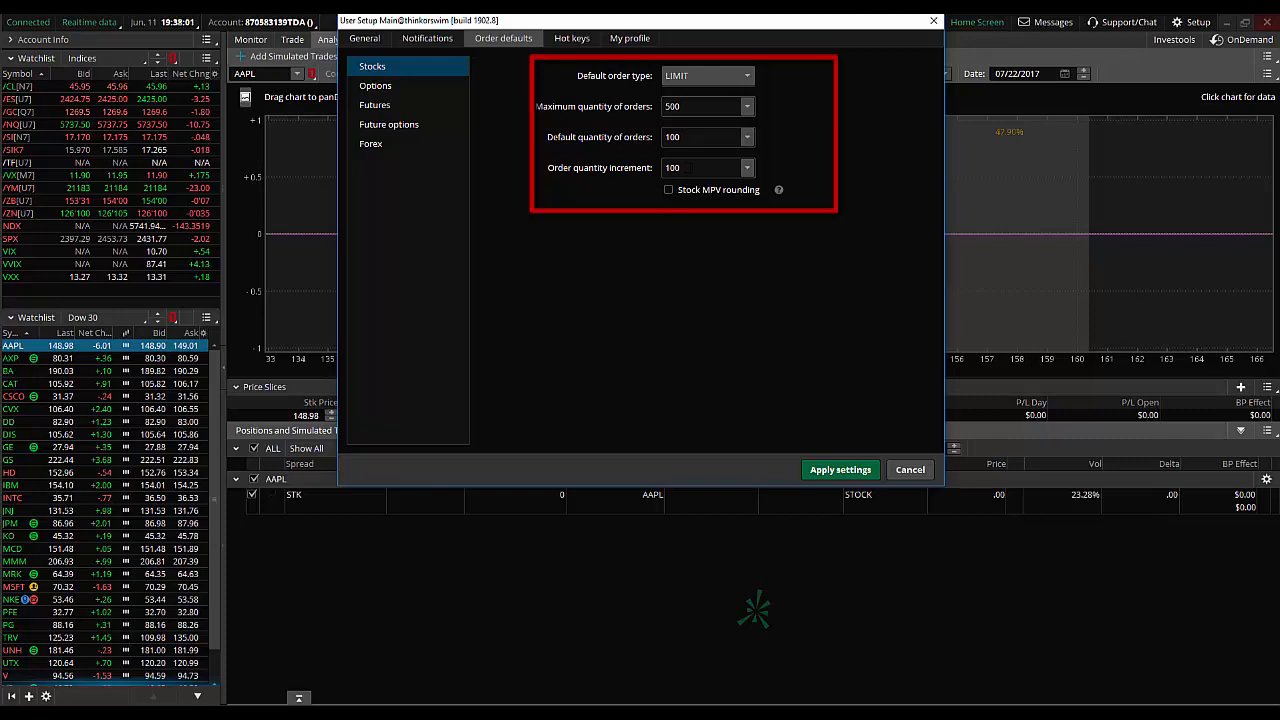
mouse_move(692, 156)
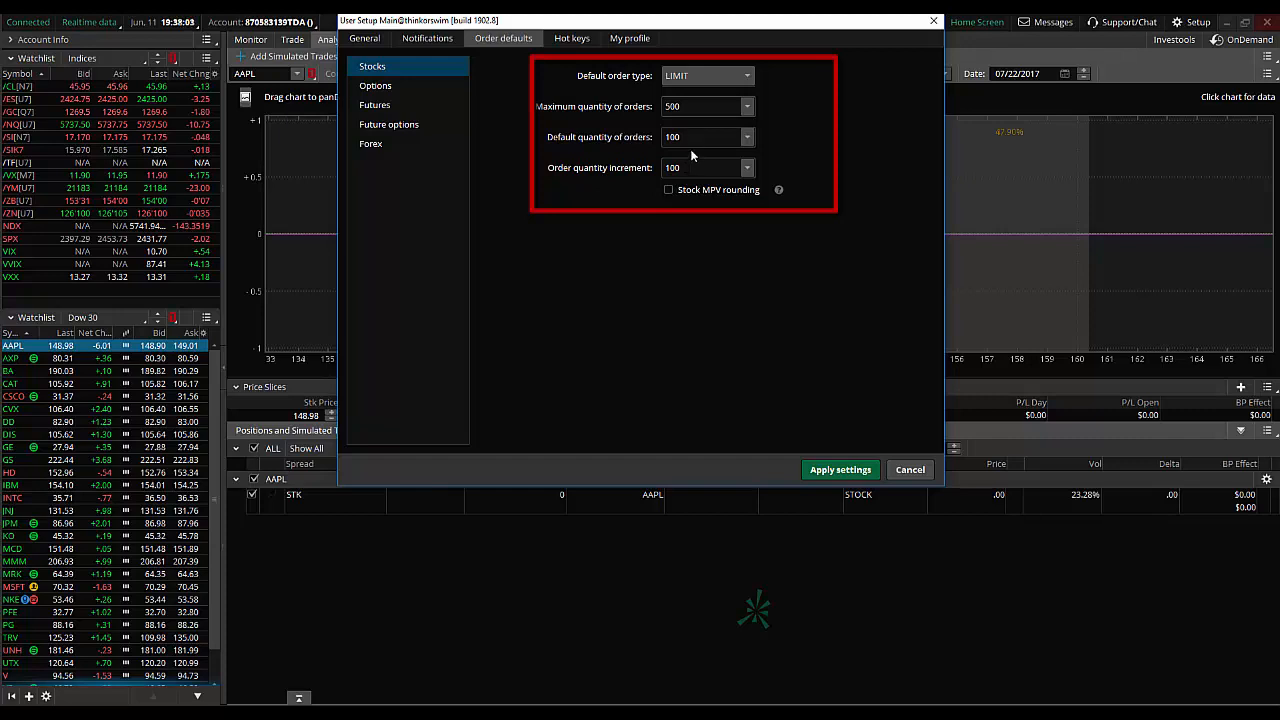
left_click(700, 136)
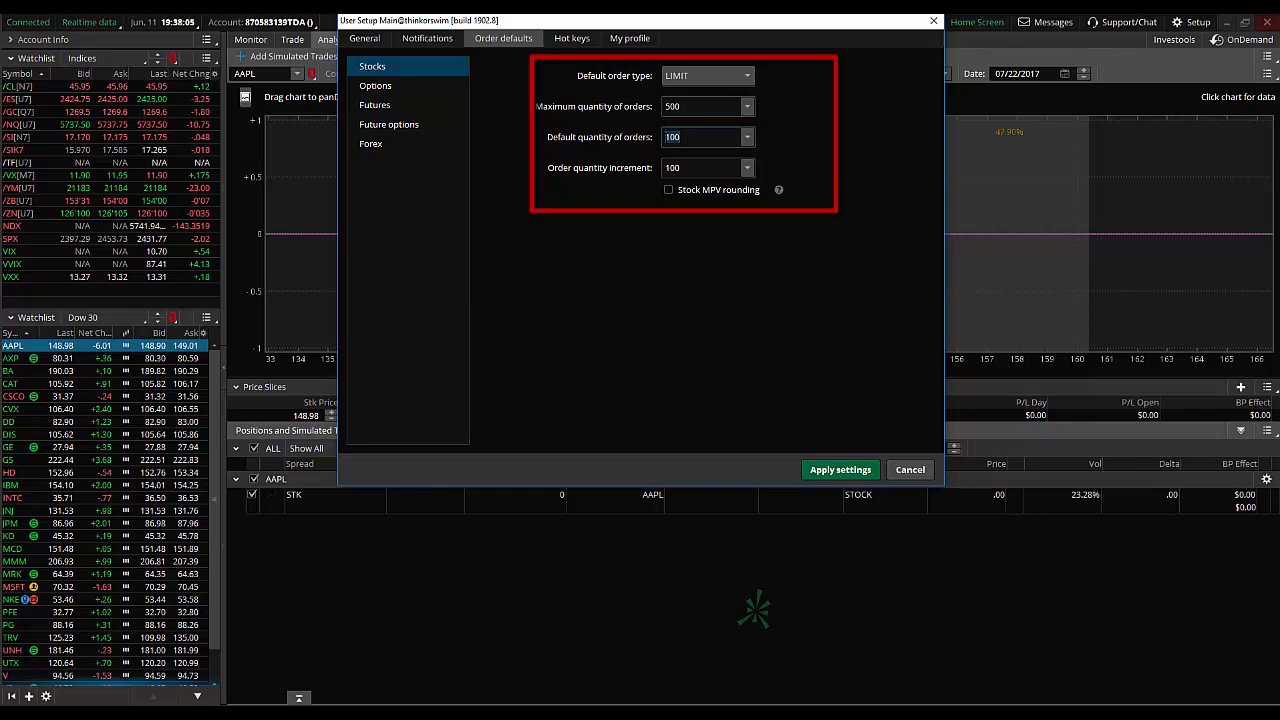
type("300")
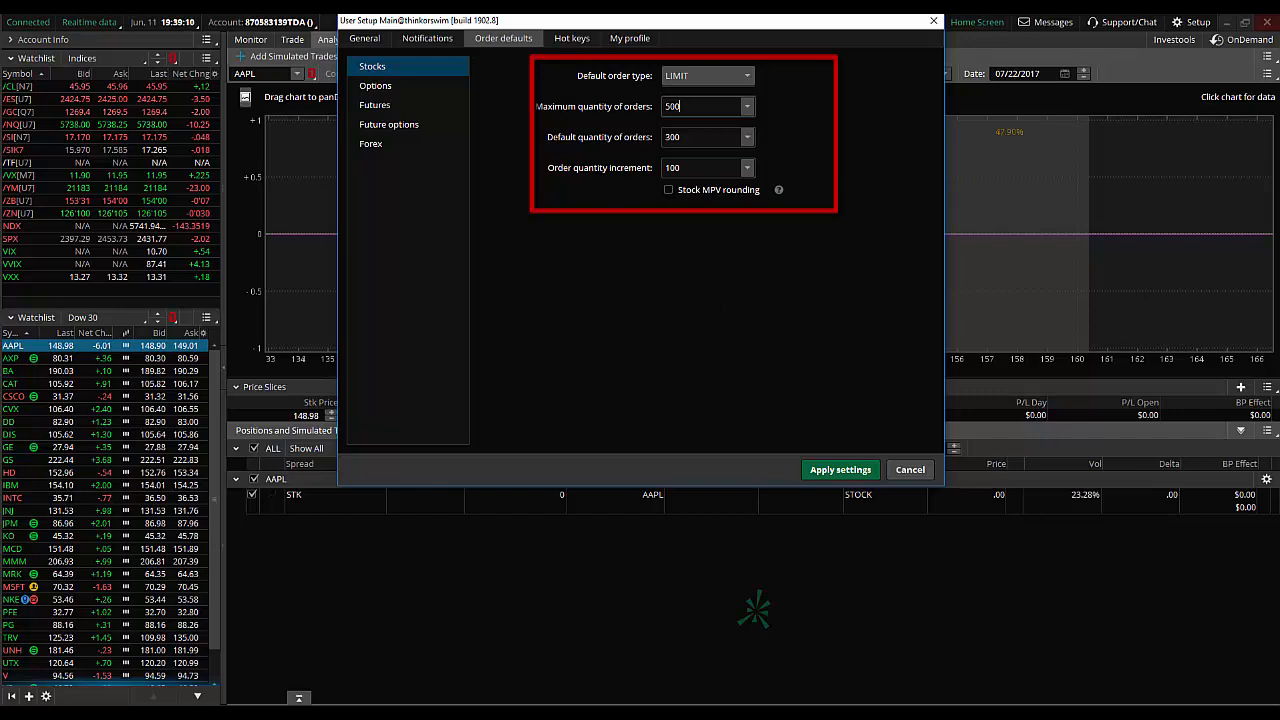
type("1000")
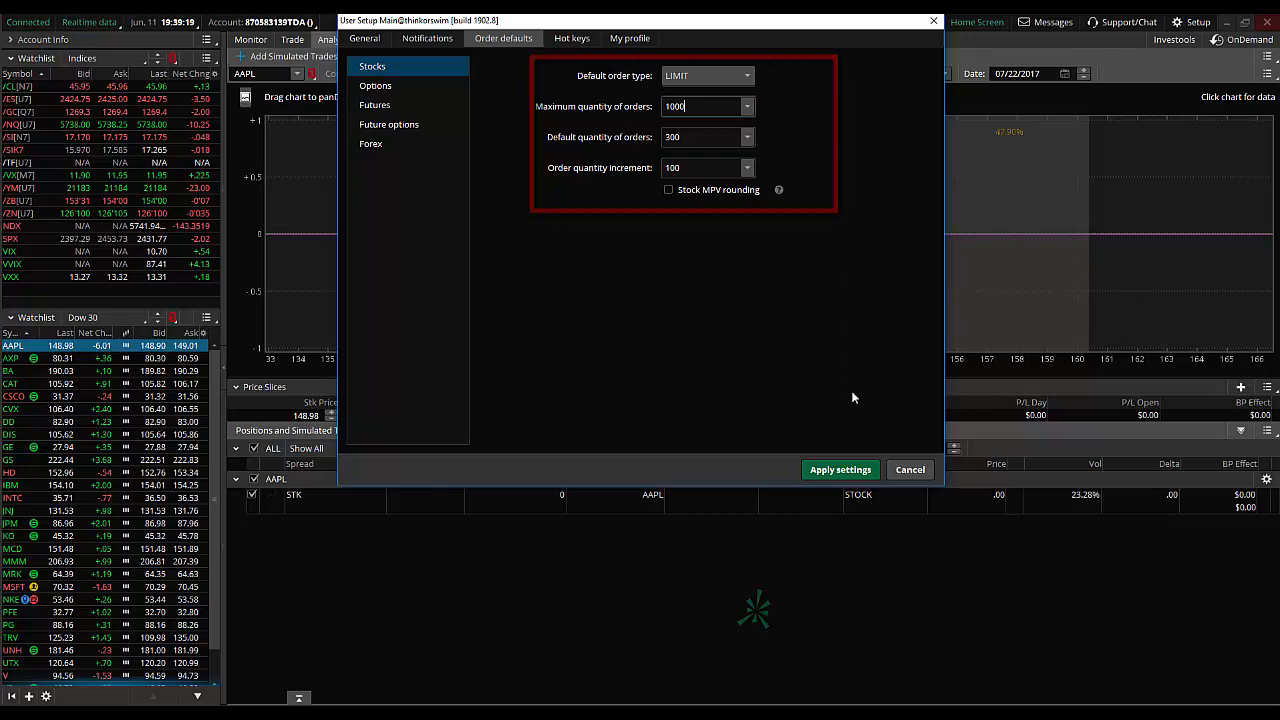
left_click(840, 468)
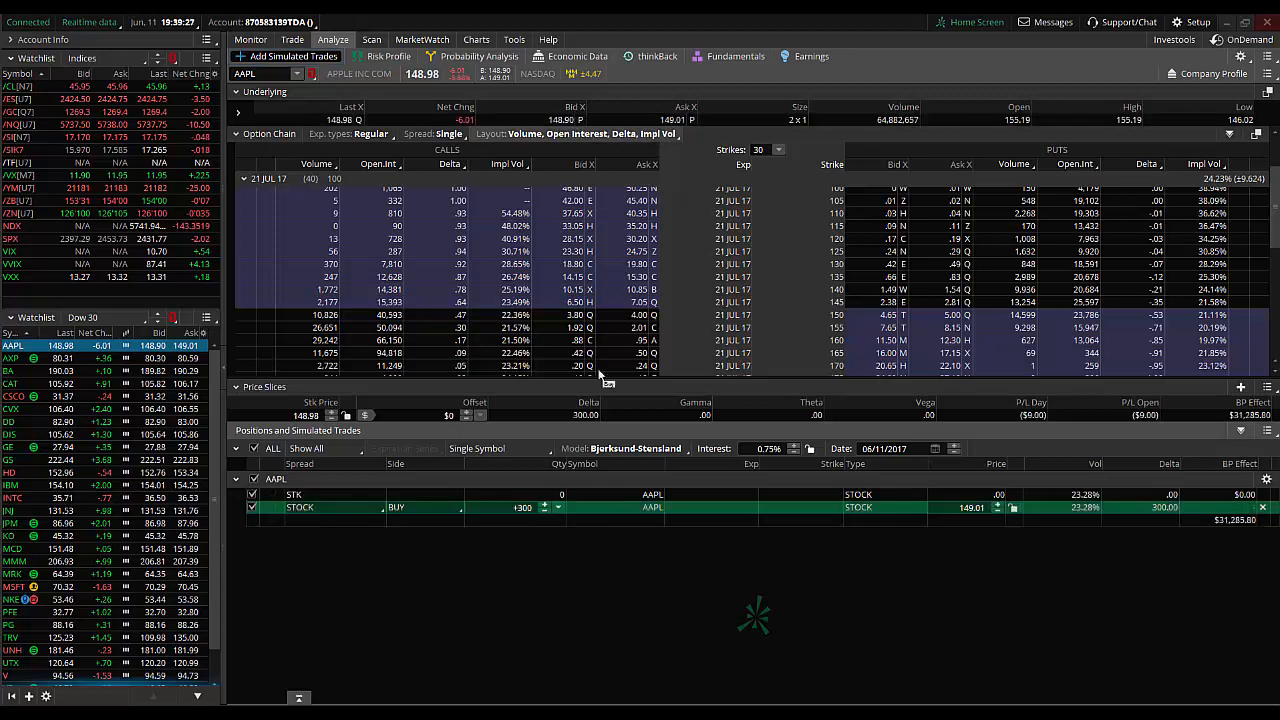
Step: Step the simulated AAPL stock buy quantity up to 1,100 shares, past the 1,000 maximum
left_click(520, 508)
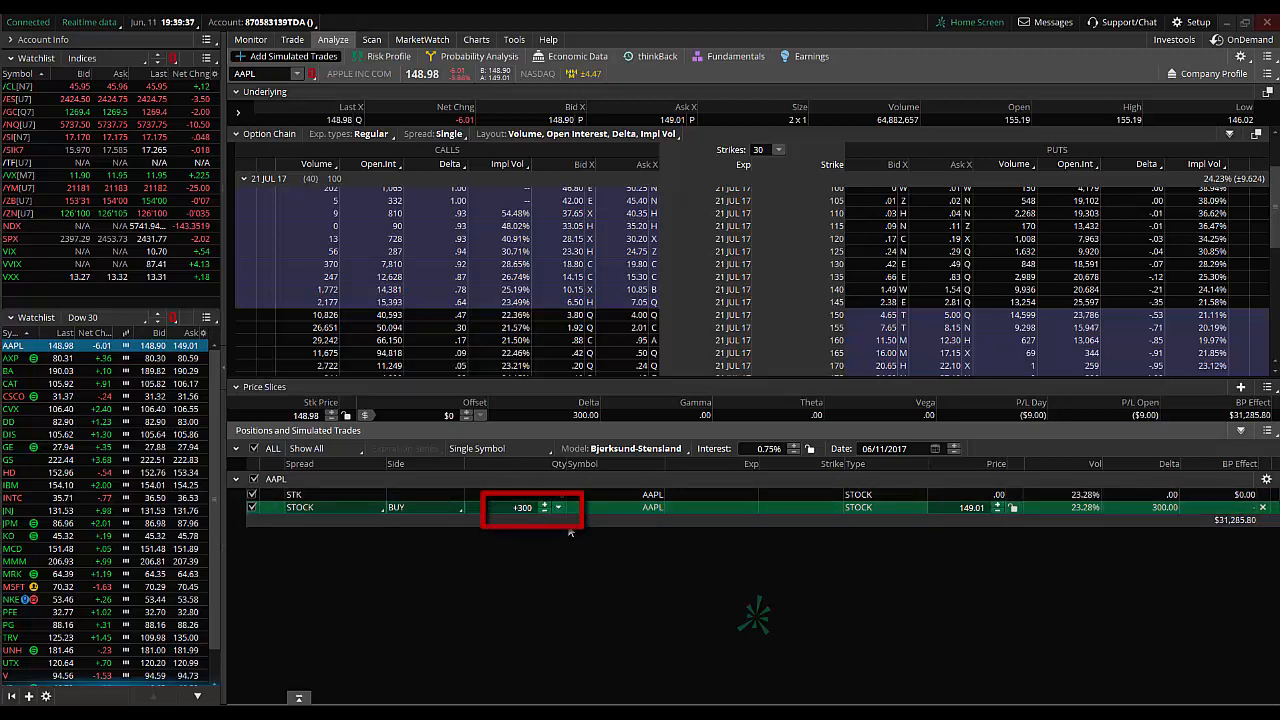
left_click(544, 504)
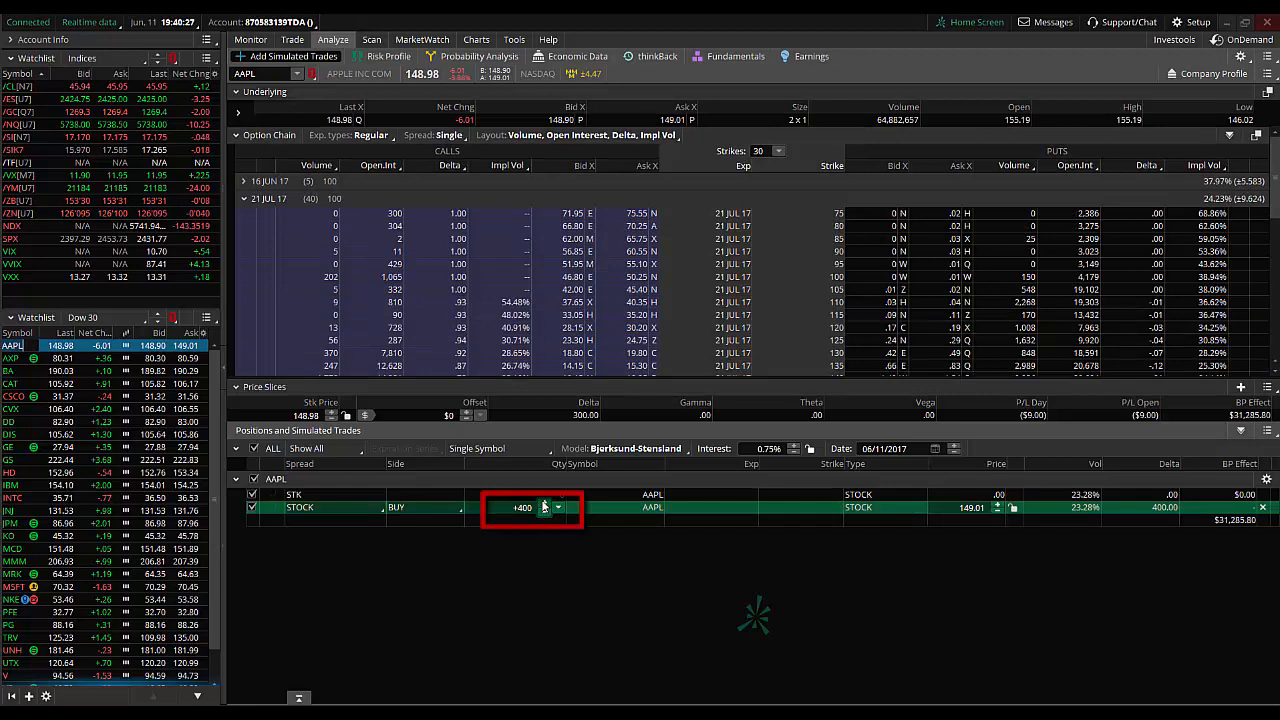
left_click(544, 504)
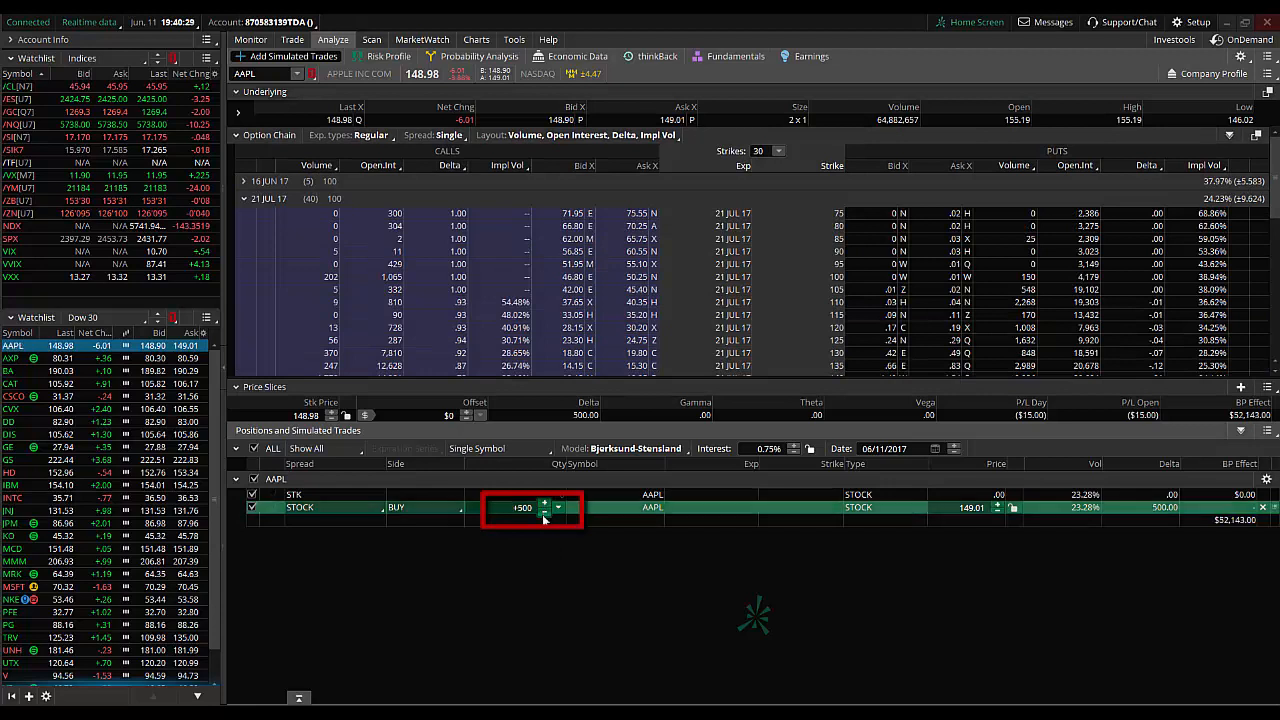
left_click(544, 512)
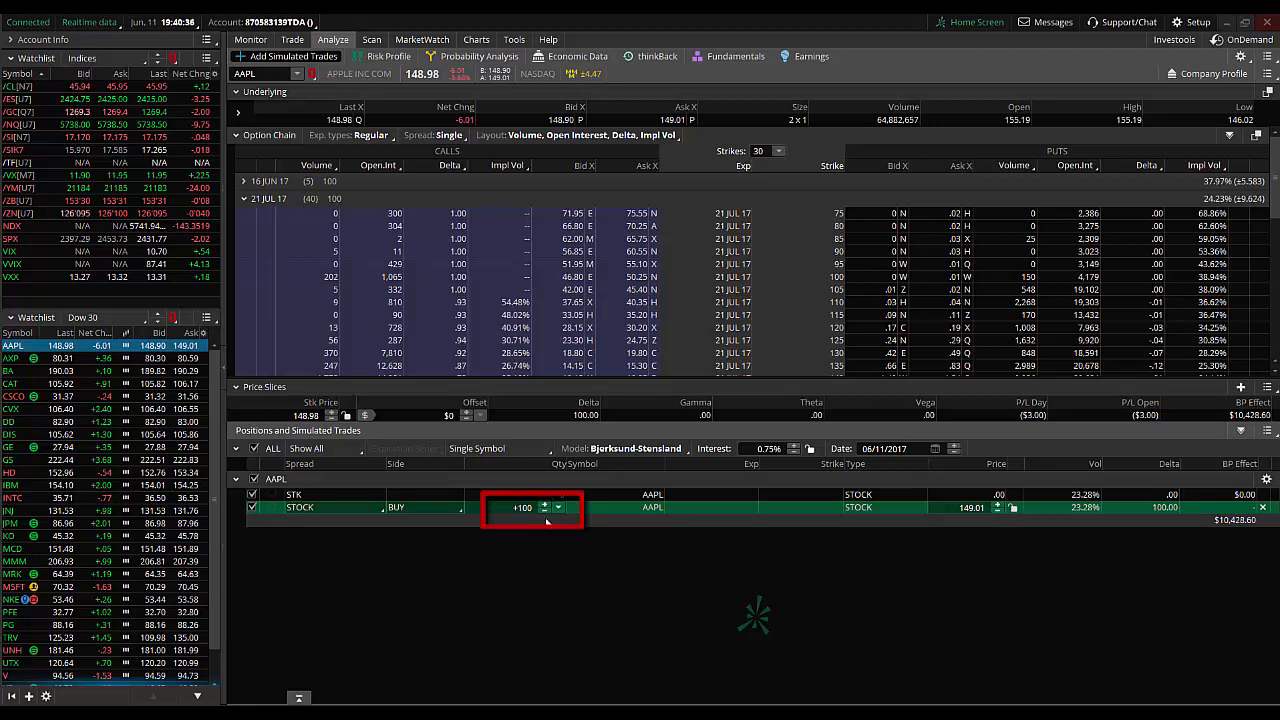
left_click(544, 504)
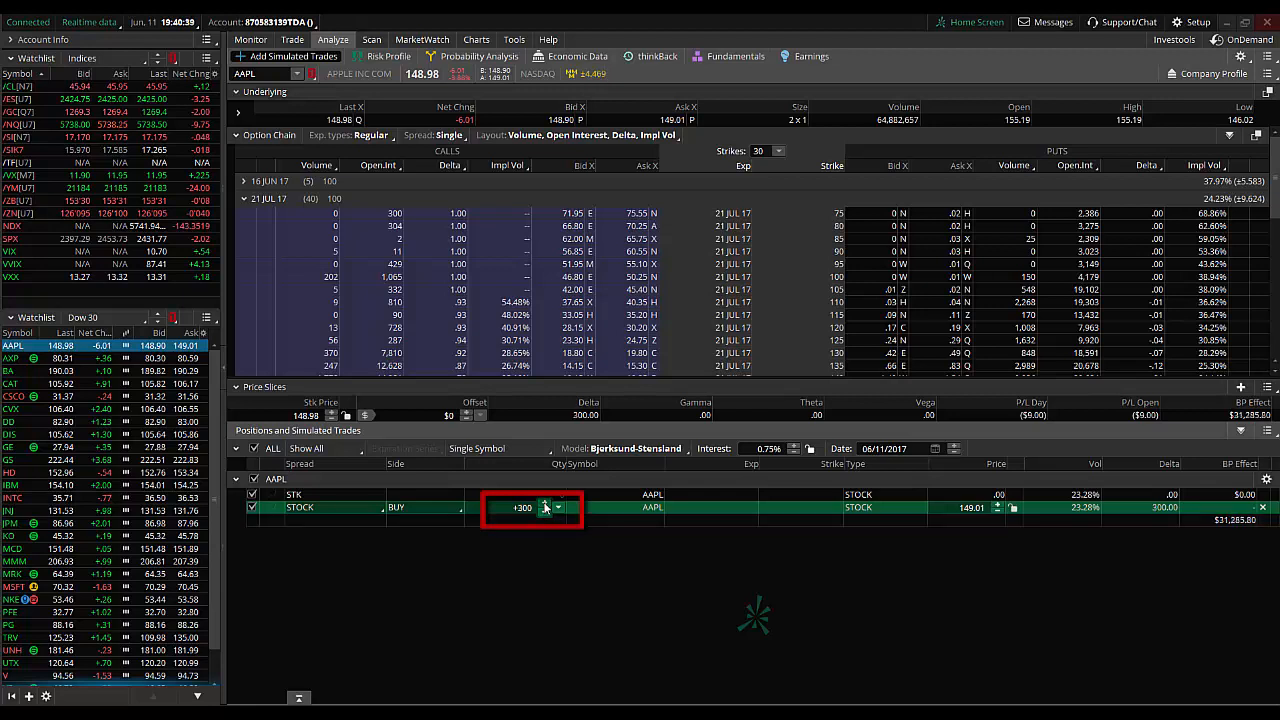
left_click(548, 504)
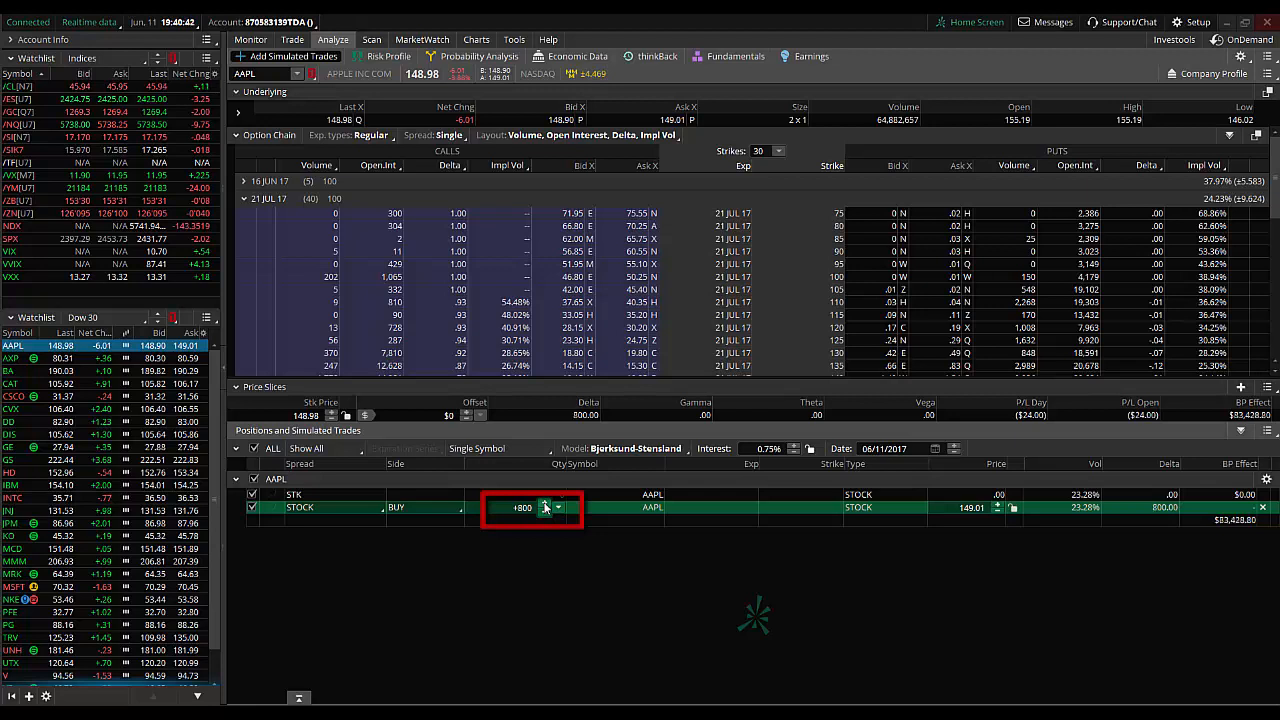
left_click(544, 504)
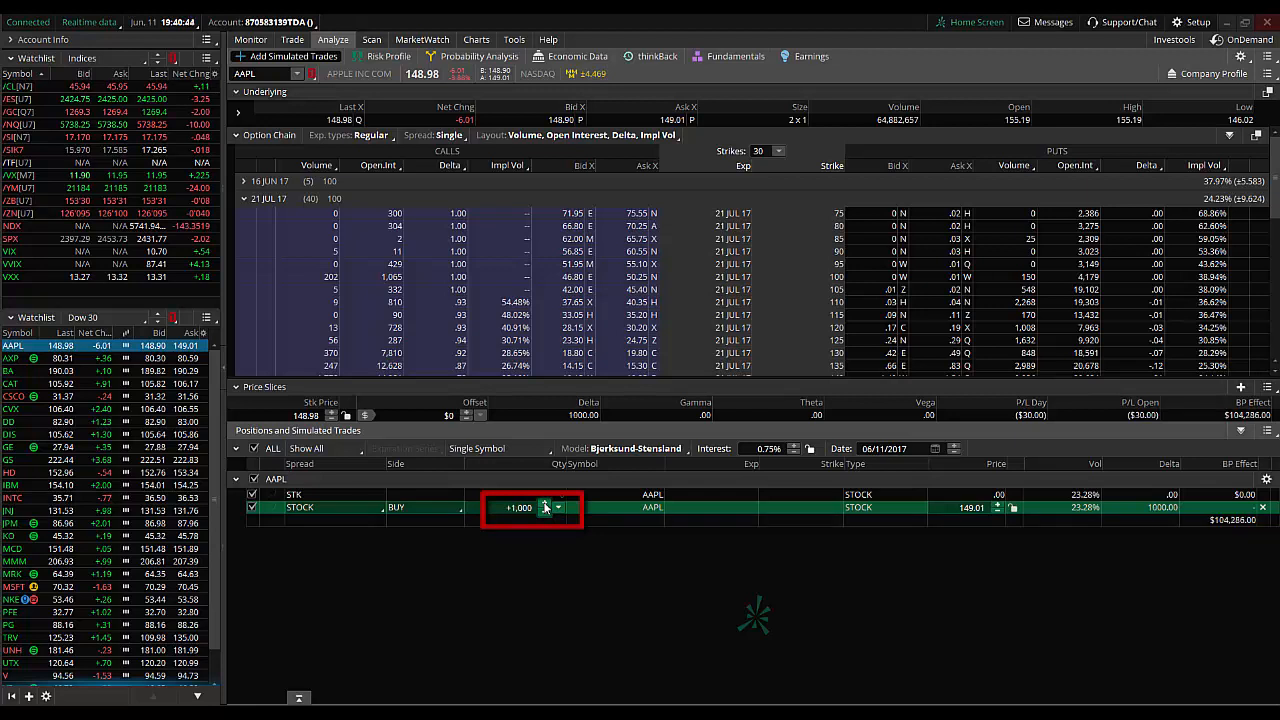
left_click(544, 504)
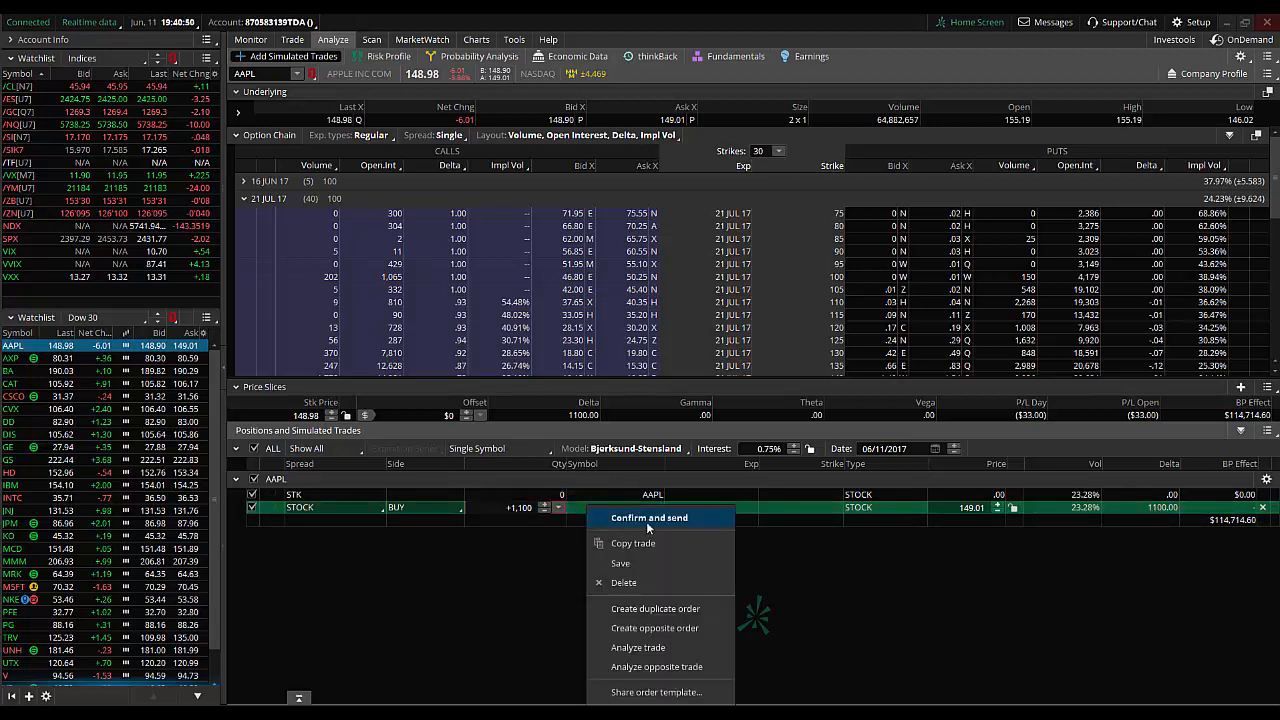
Step: Send the 1,100-share AAPL order and dismiss the quantity-limit rejection, leaving 1,000 shares
left_click(648, 516)
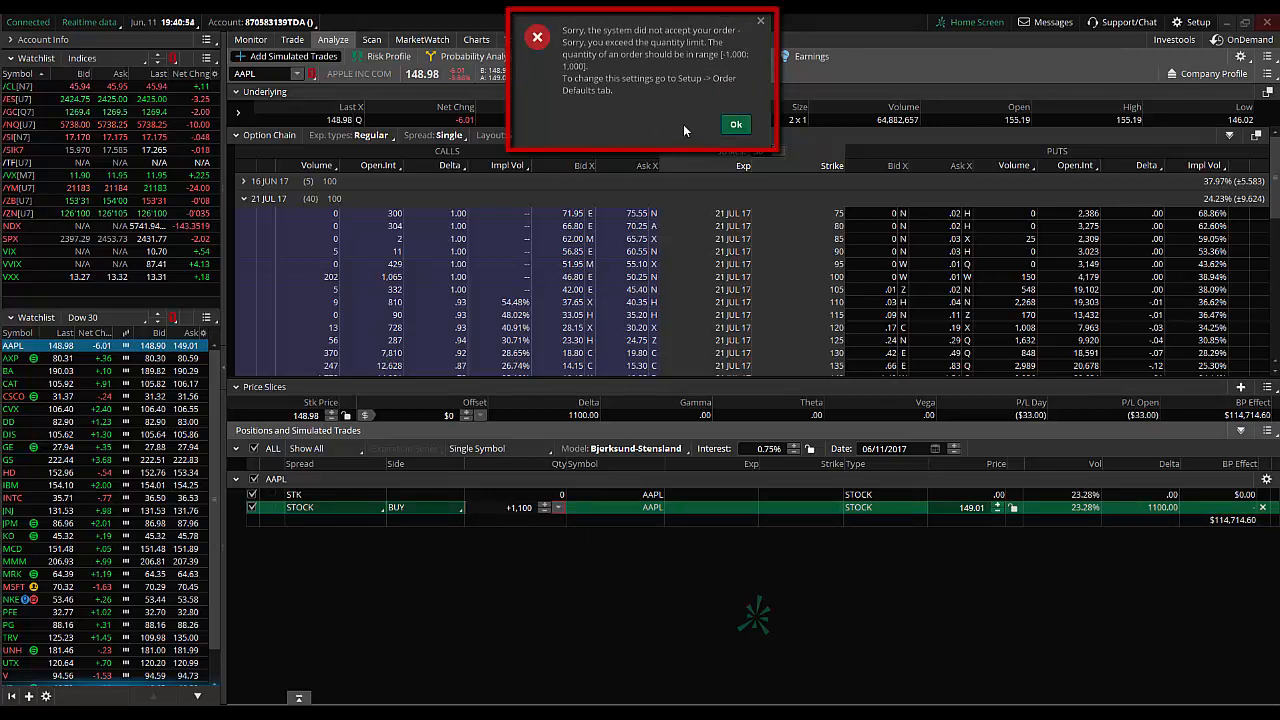
mouse_move(724, 44)
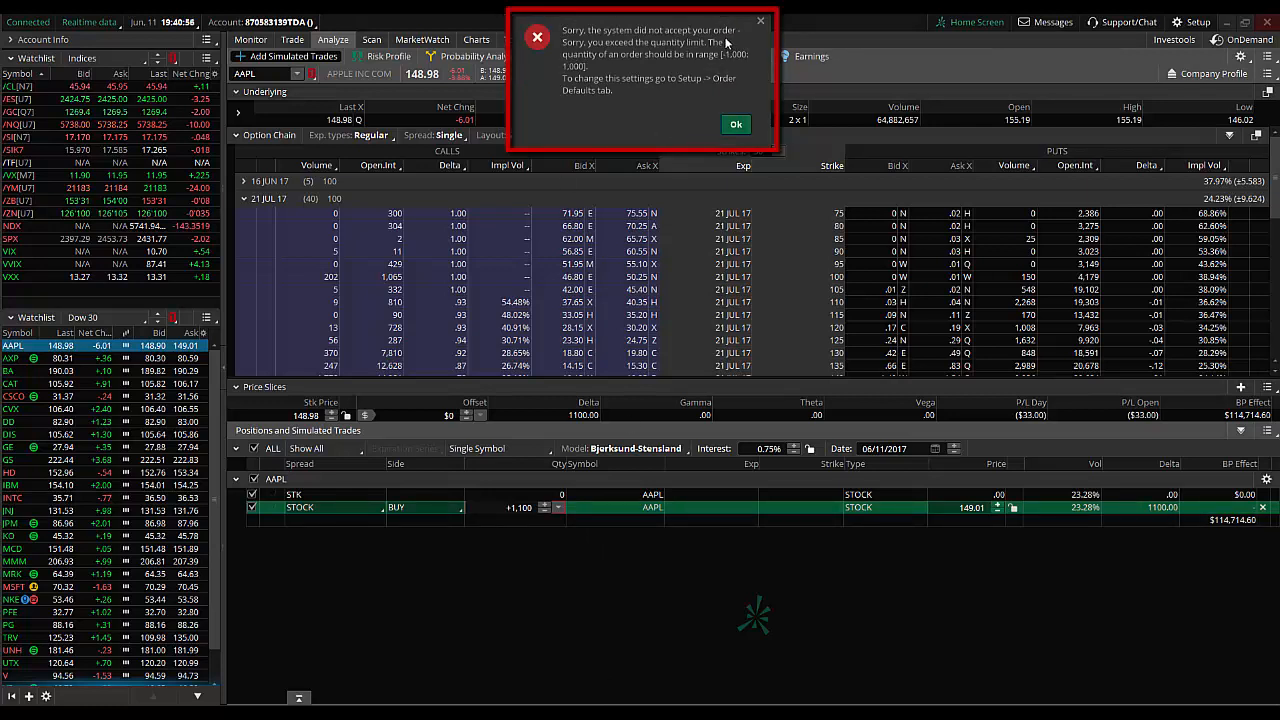
mouse_move(604, 680)
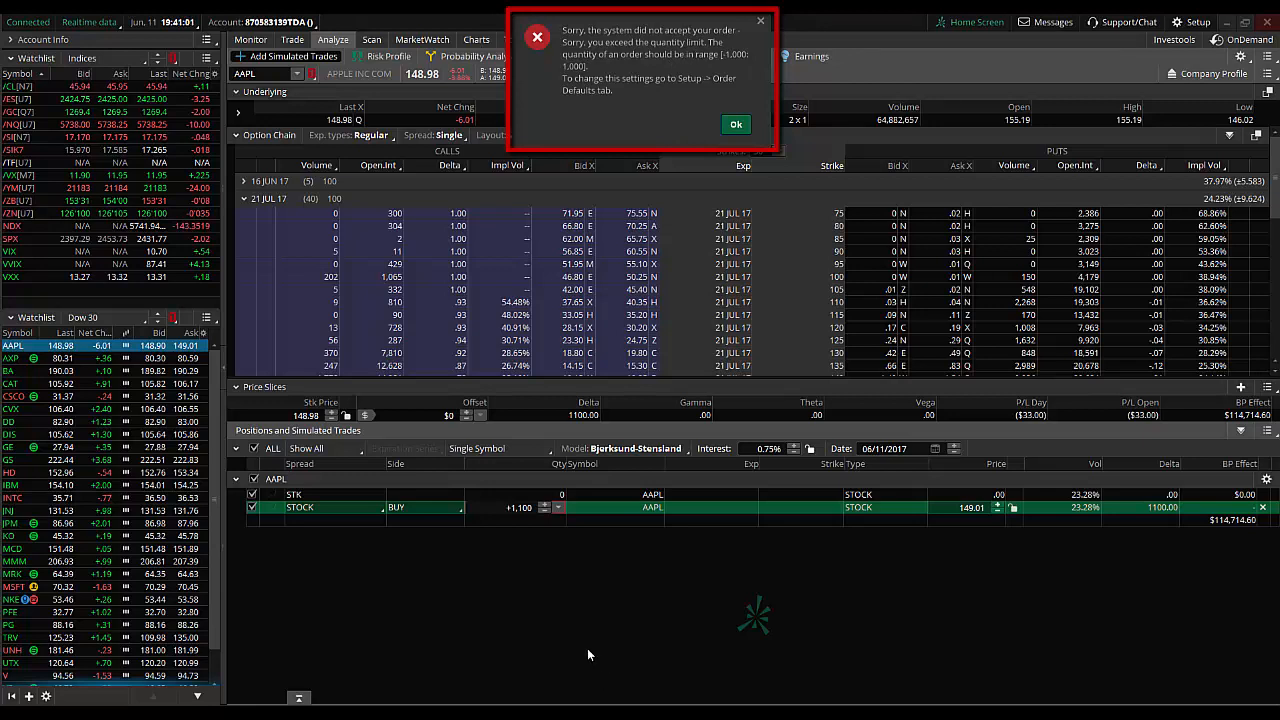
mouse_move(700, 190)
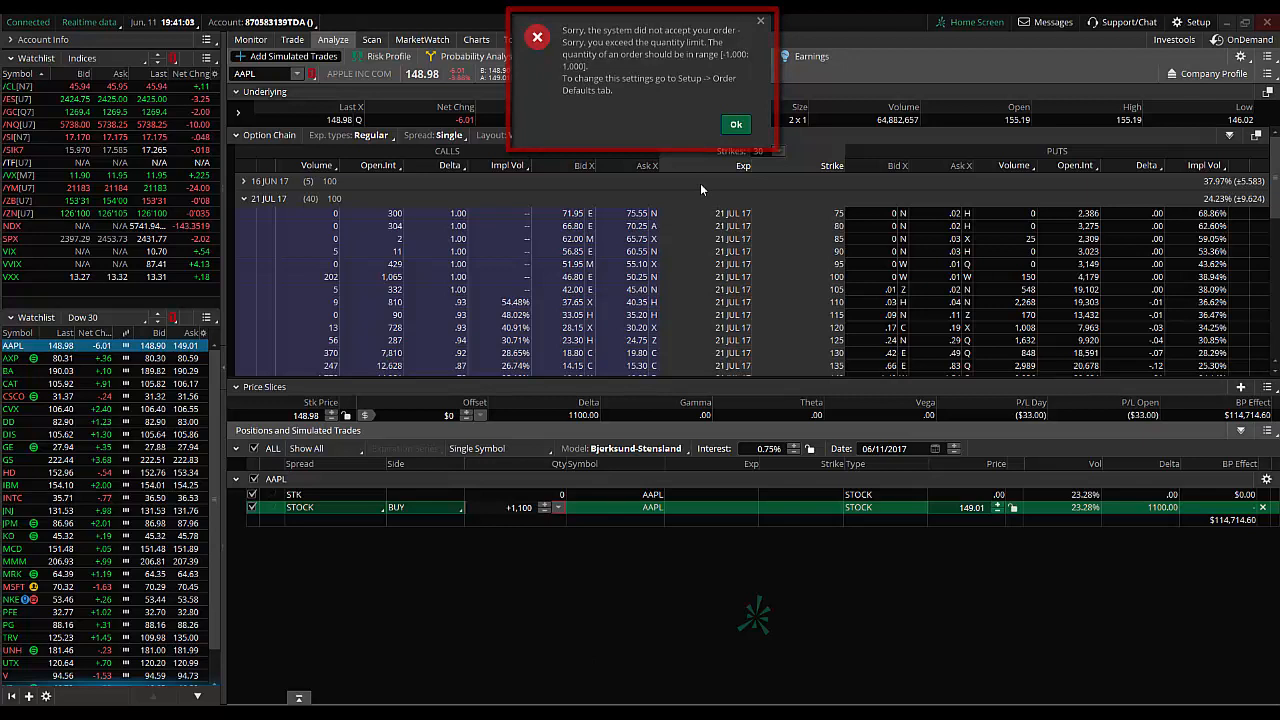
left_click(736, 124)
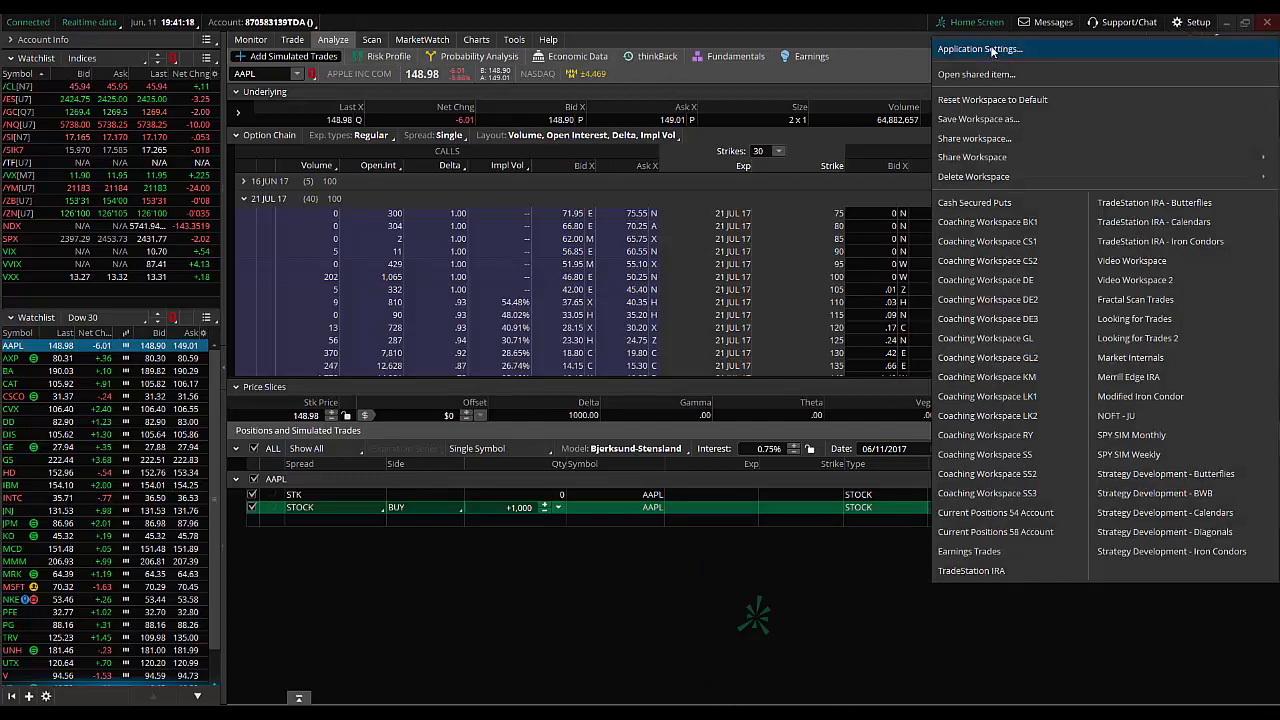
Step: In Order defaults > Options, enter an order quantity increment of 5 and apply the settings
left_click(980, 48)
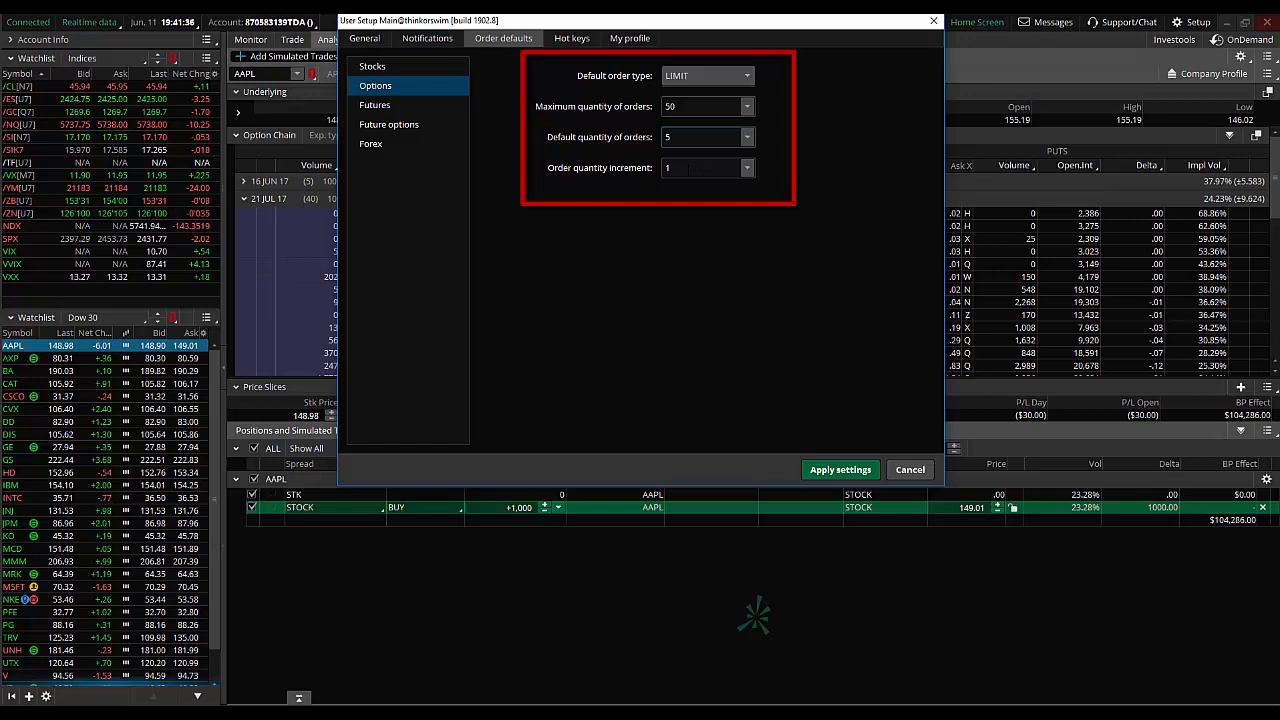
left_click(700, 168)
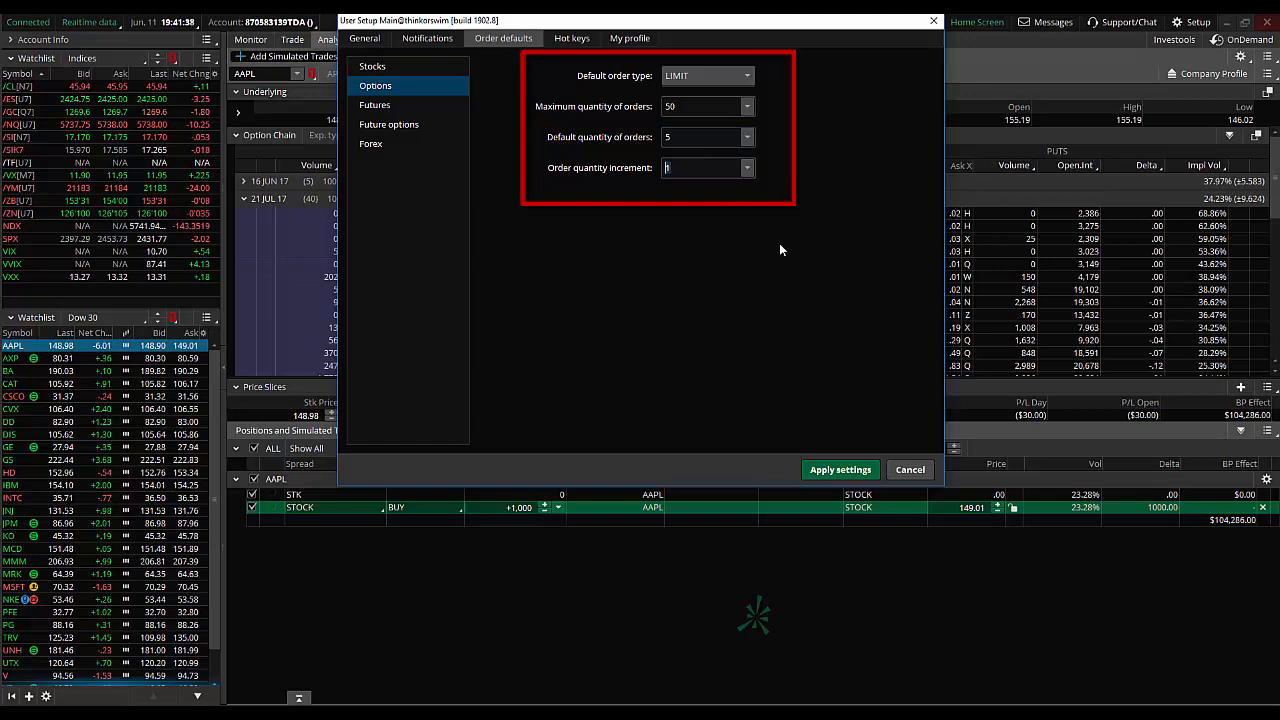
type("5")
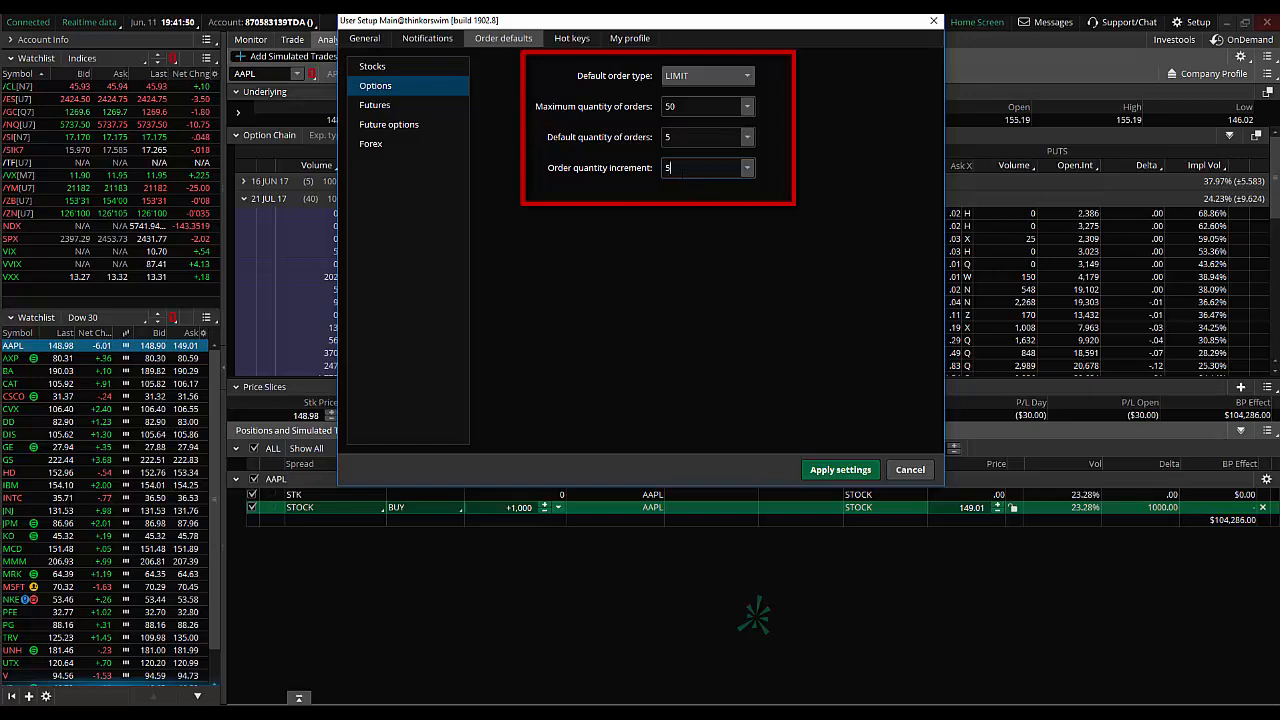
left_click(840, 468)
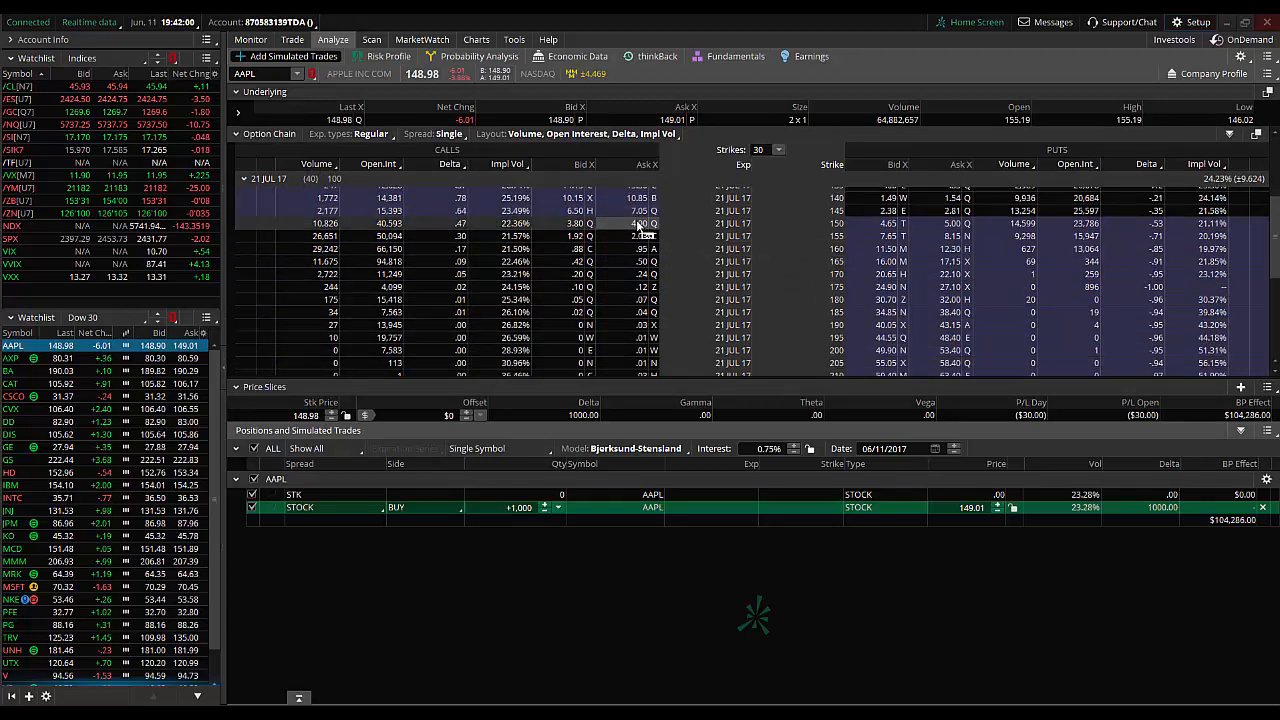
Step: Add a simulated buy of the AAPL 21 JUL 17 150 call at the ask and raise it to 10 contracts
left_click(640, 224)
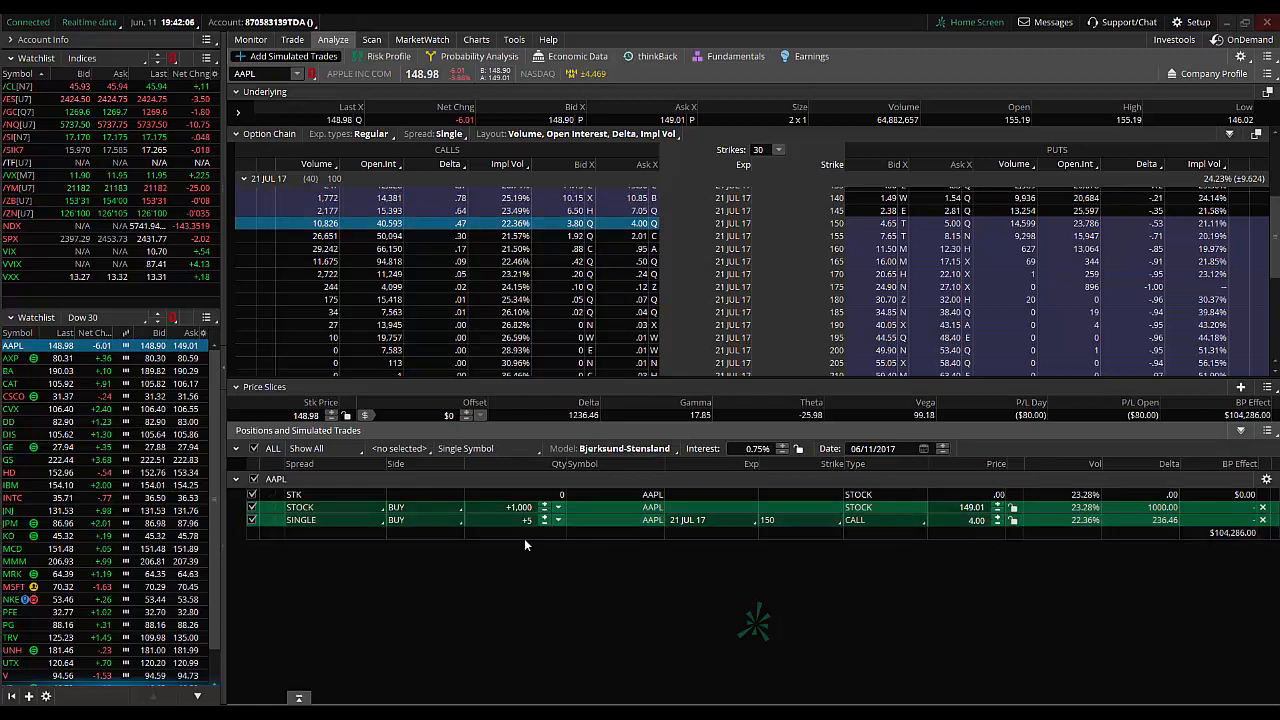
left_click(544, 516)
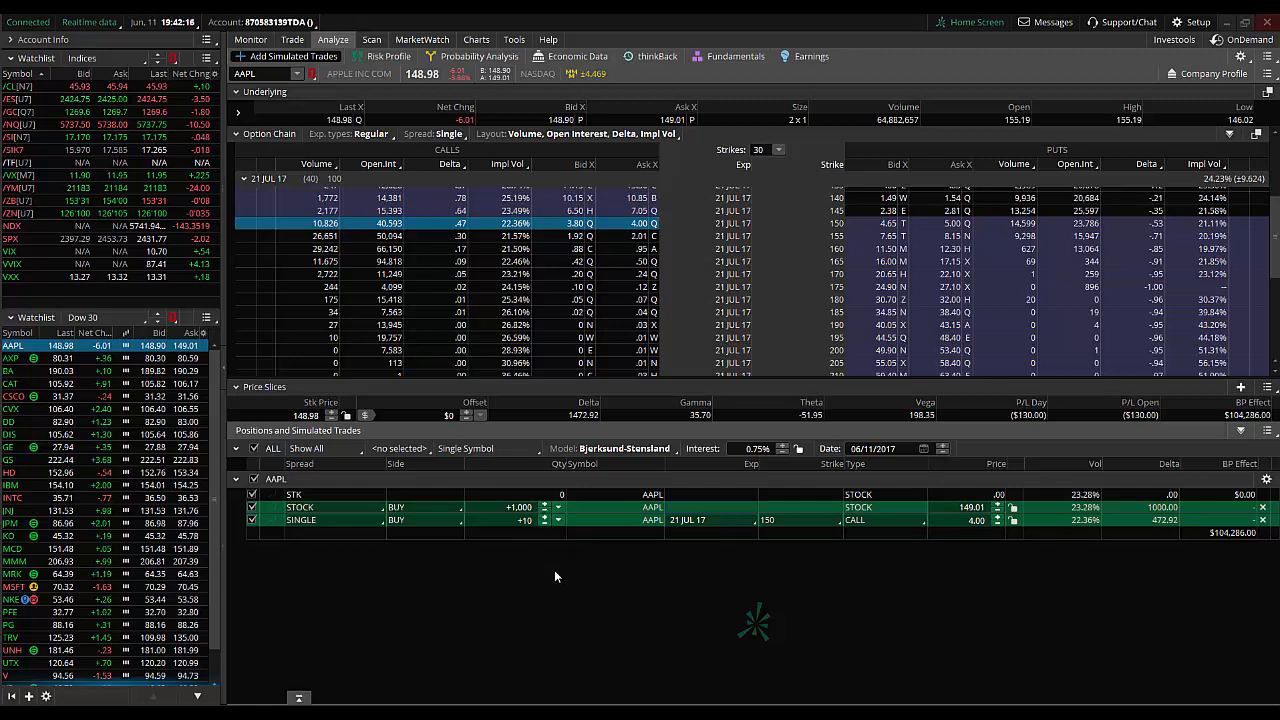
mouse_move(1044, 44)
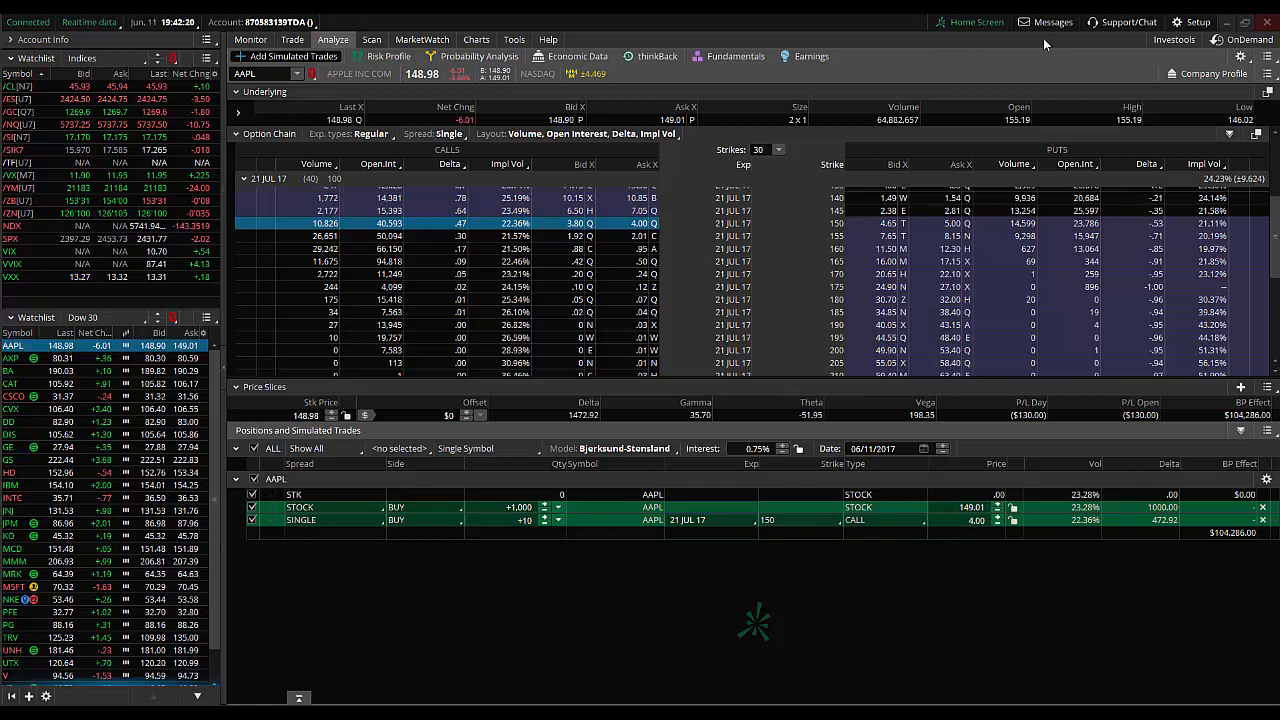
mouse_move(884, 662)
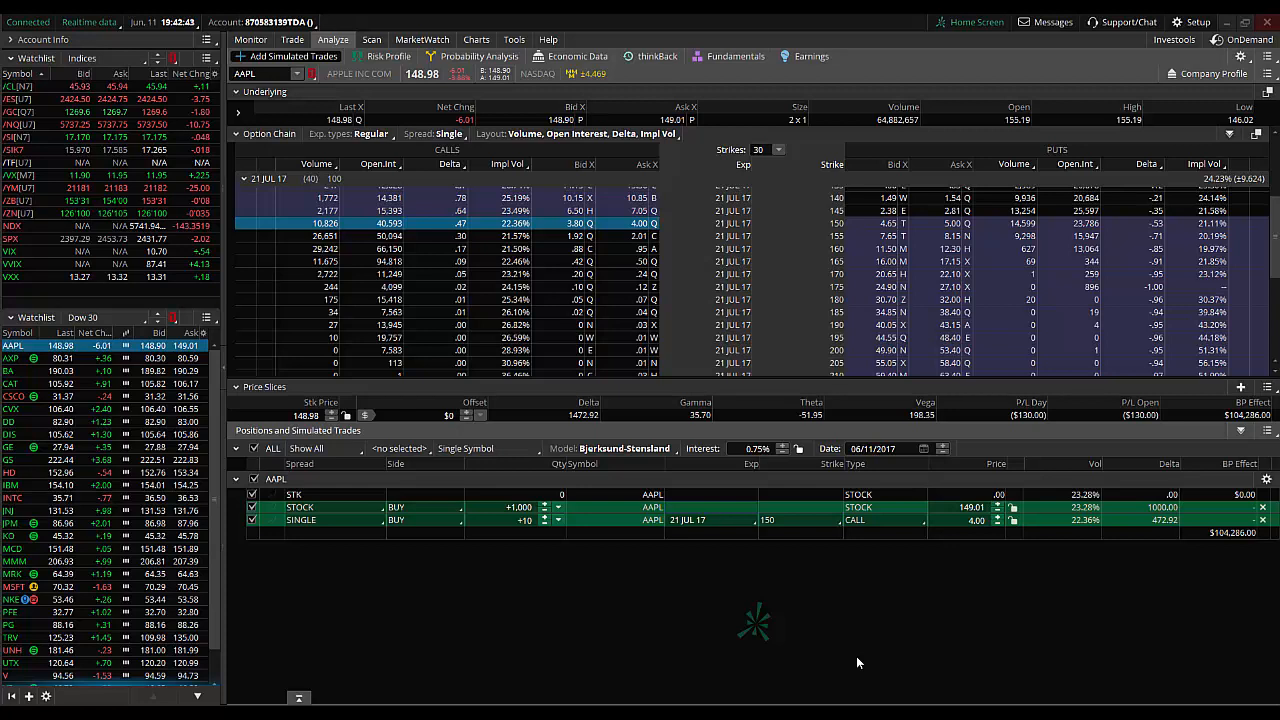
mouse_move(606, 638)
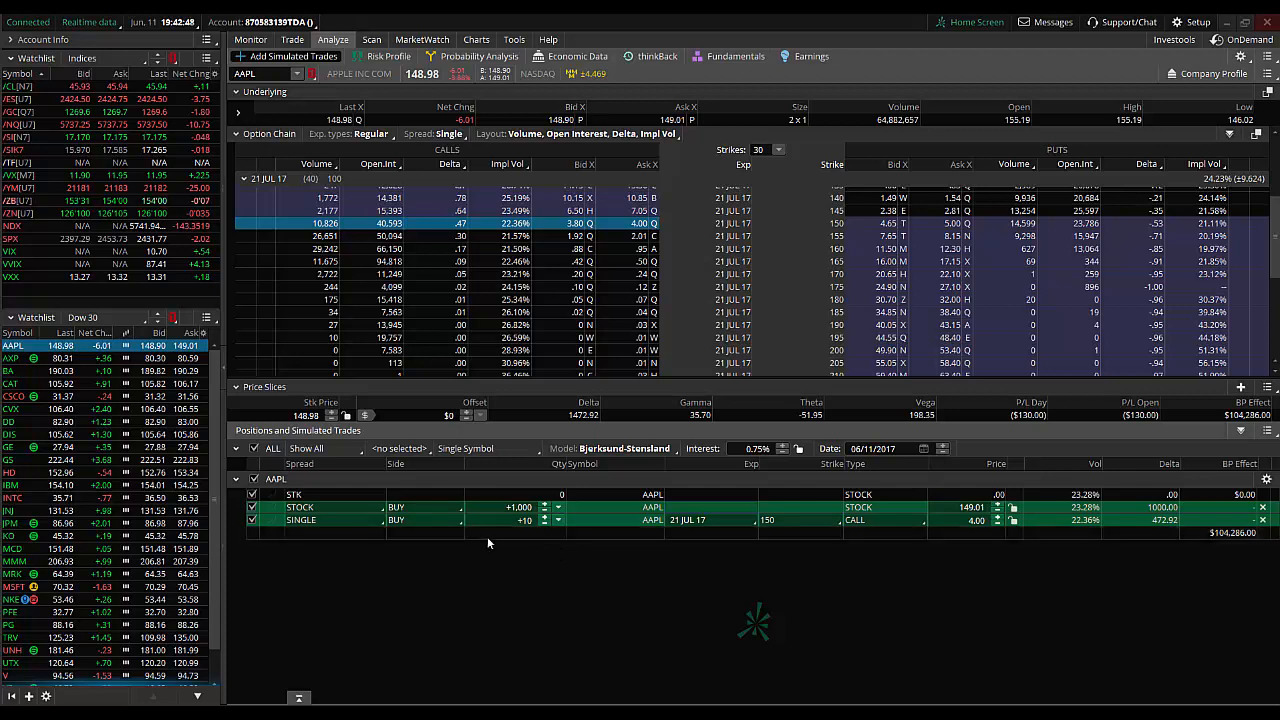
mouse_move(472, 598)
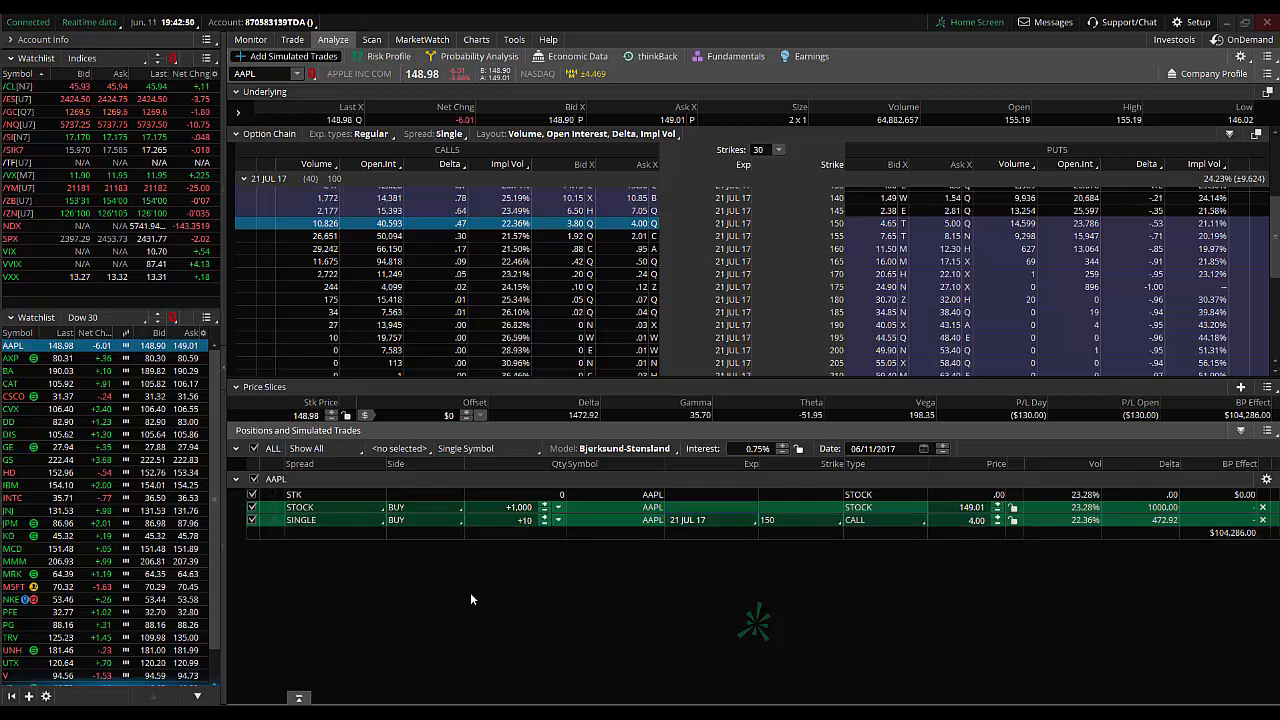
mouse_move(480, 608)
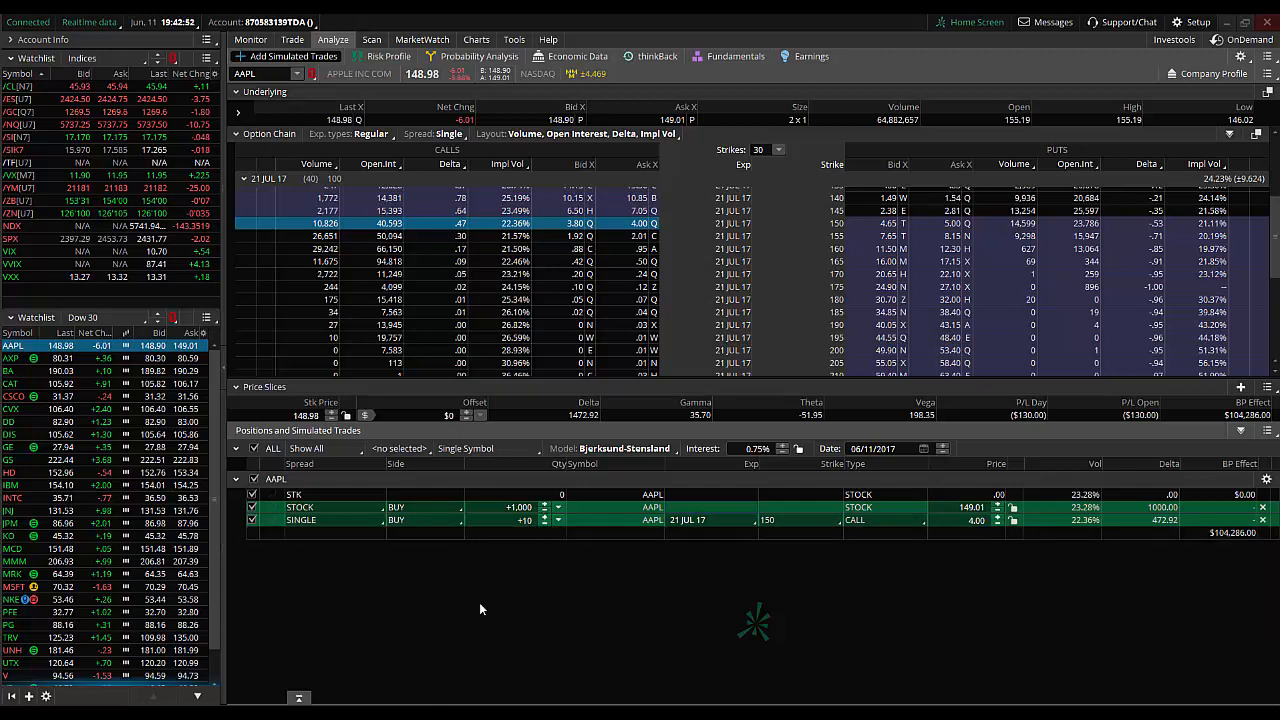
mouse_move(496, 612)
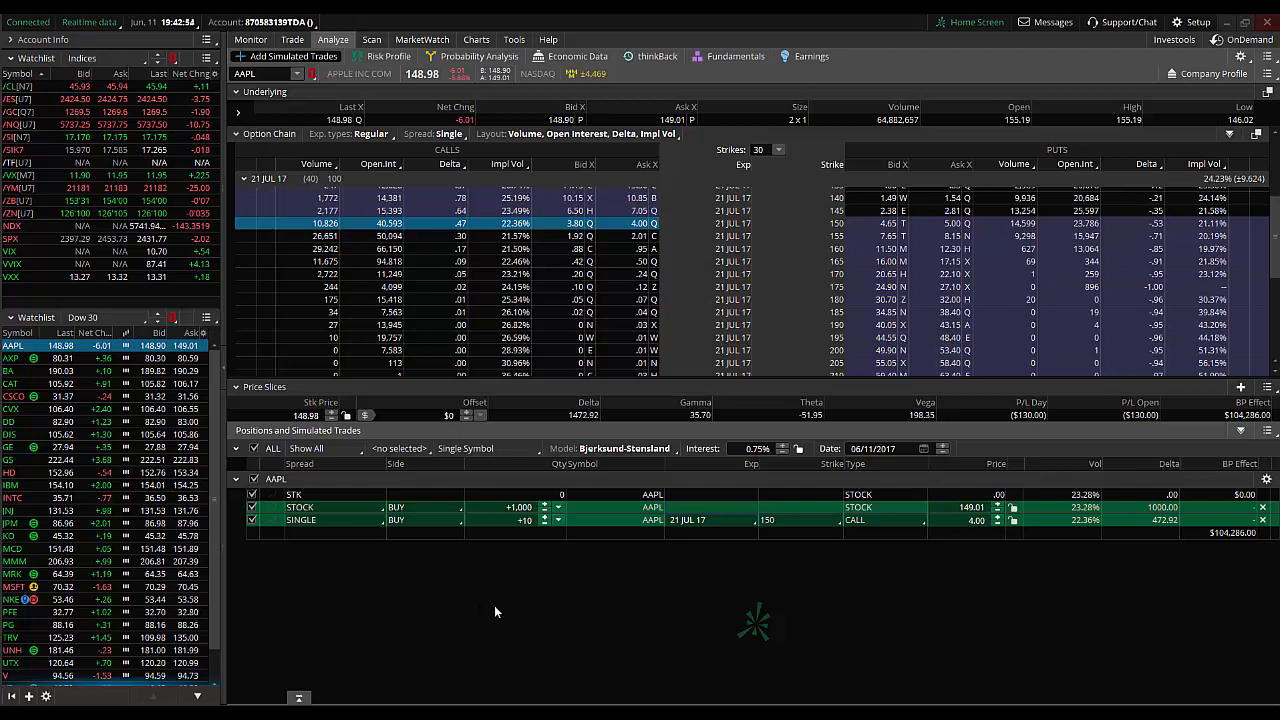